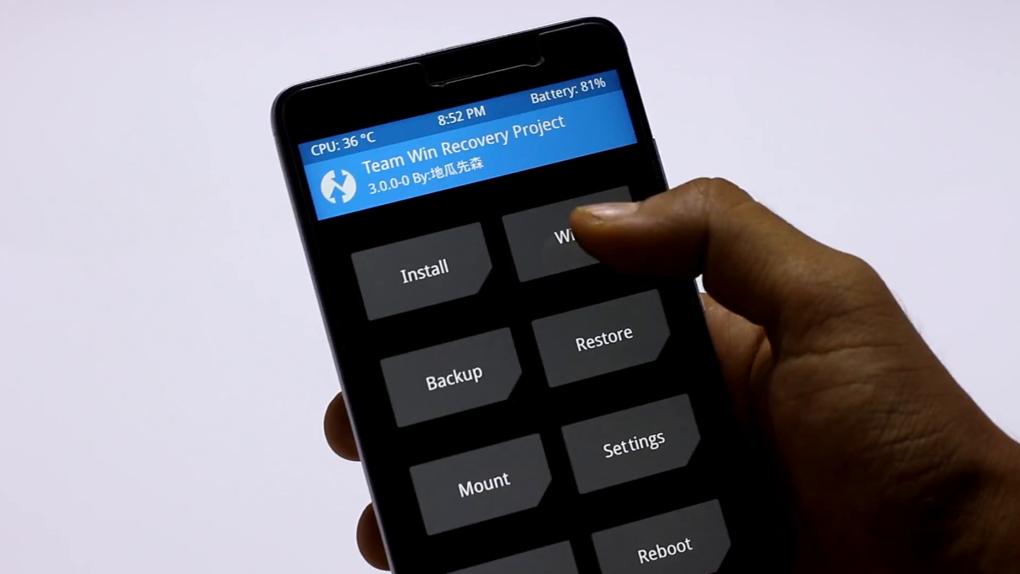
Step: Wipe Dalvik/ART Cache, System, Data and Cache via Advanced Wipe, sparing internal storage and SD card
left_click(573, 248)
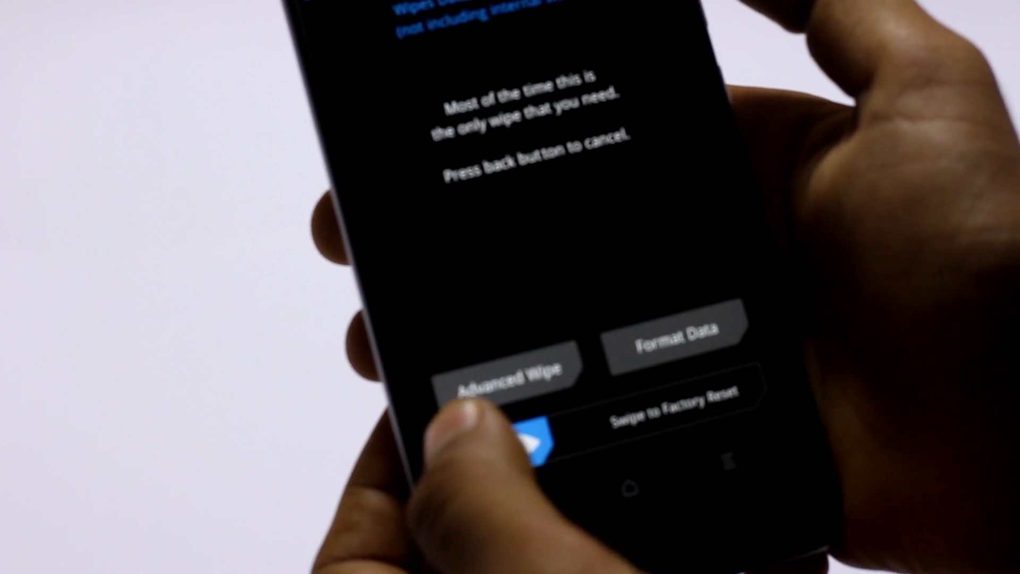
left_click(512, 370)
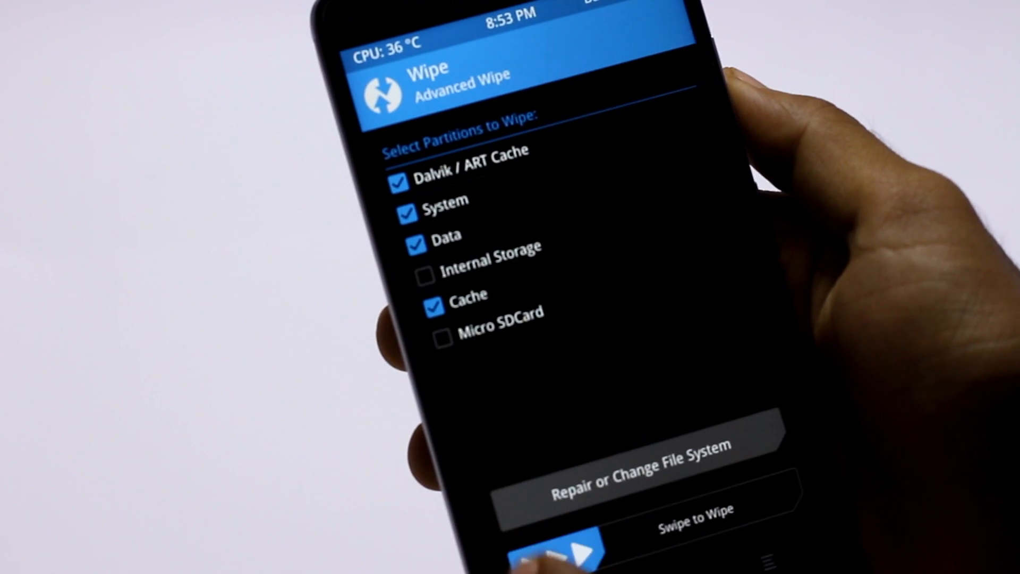
left_click_drag(552, 553, 708, 465)
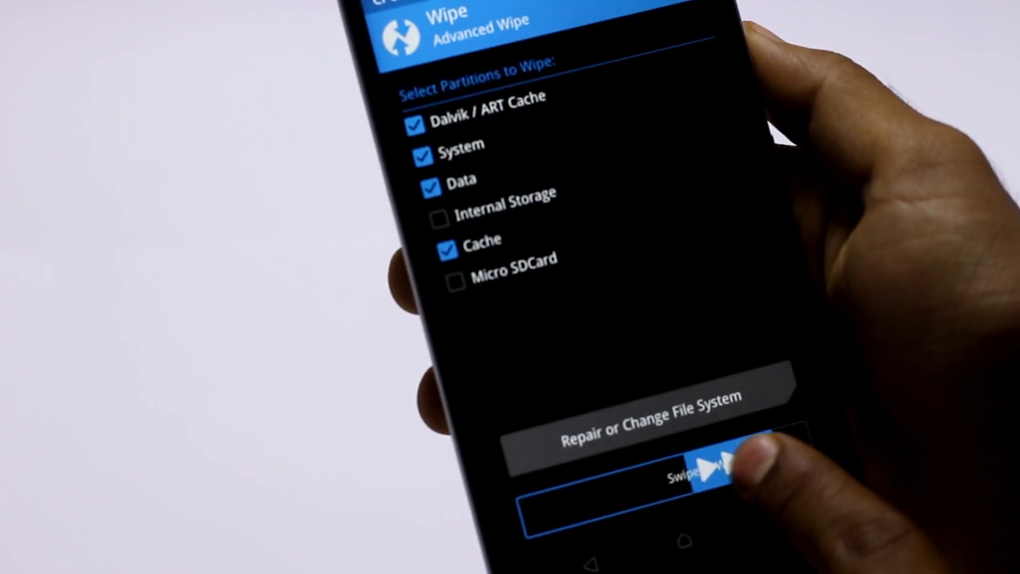
left_click_drag(702, 469, 781, 468)
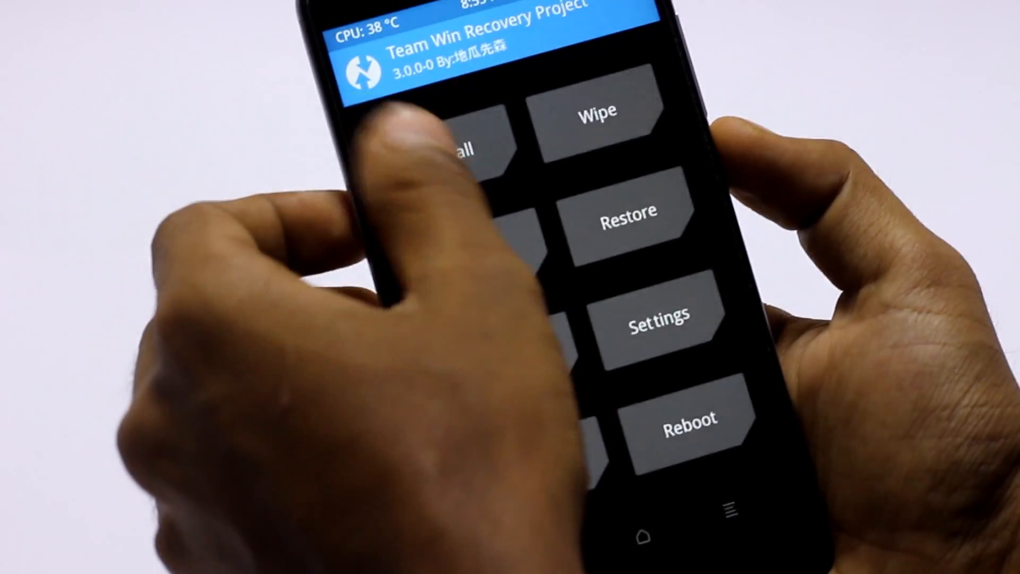
Step: Browse the Install list of ROM and GApps zips on /external_sd
left_click(456, 147)
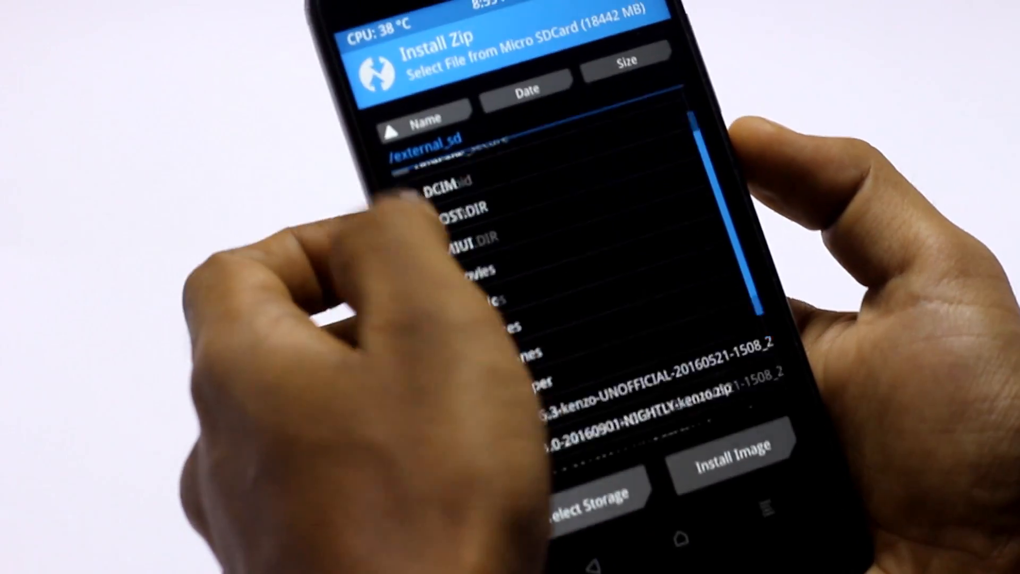
scroll("down", 3)
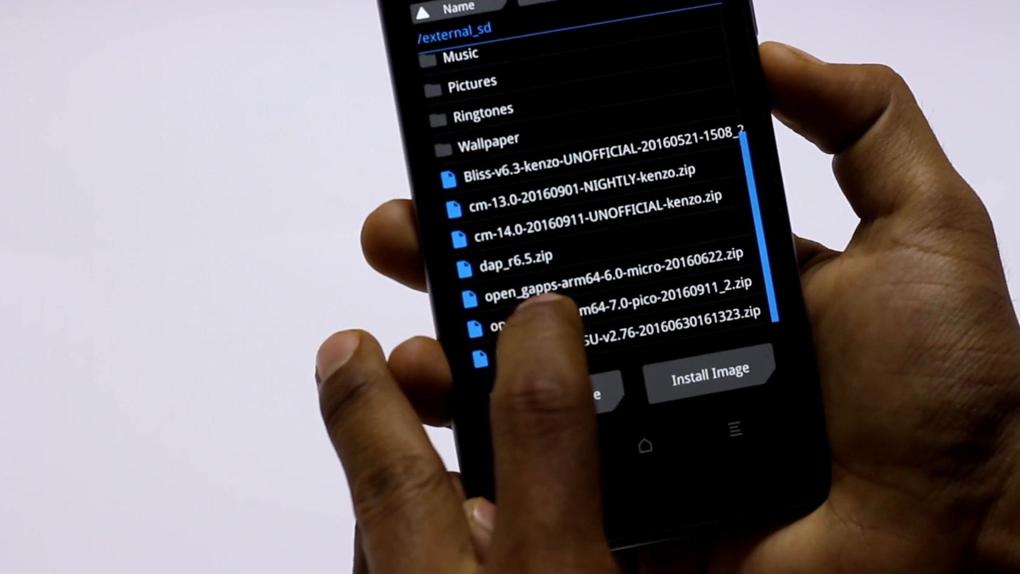
Step: Choose the cm-14.0-20160911-UNOFFICIAL-kenzo.zip build to flash
left_click(618, 293)
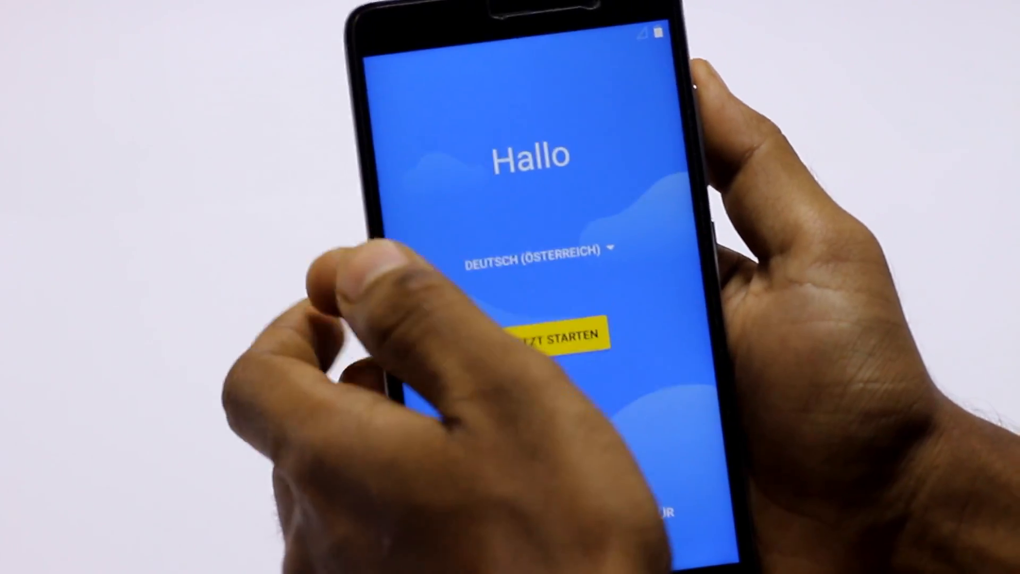
Step: Change the setup language from German (Austria) to English (United States) and get started
left_click(533, 253)
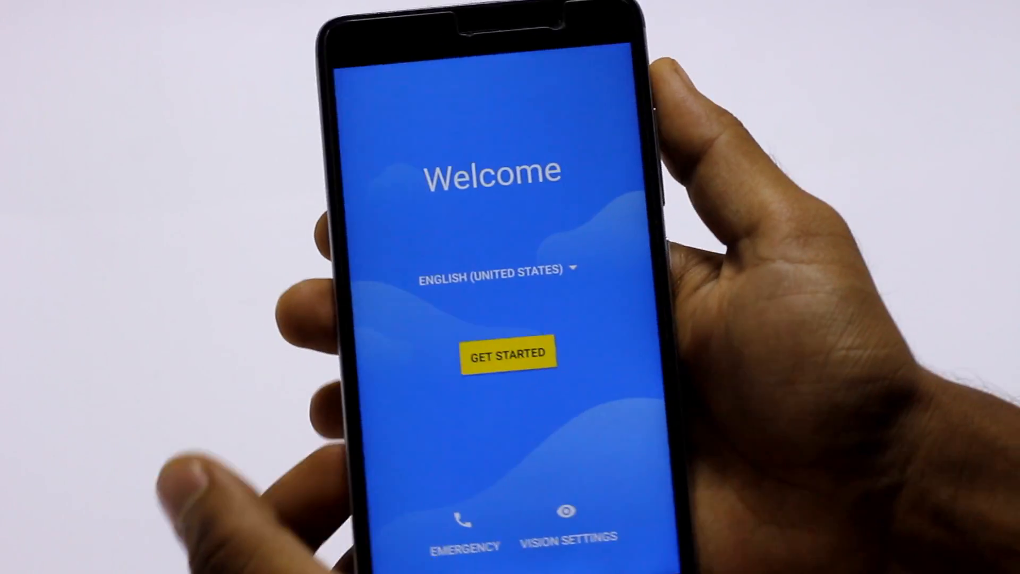
left_click(508, 353)
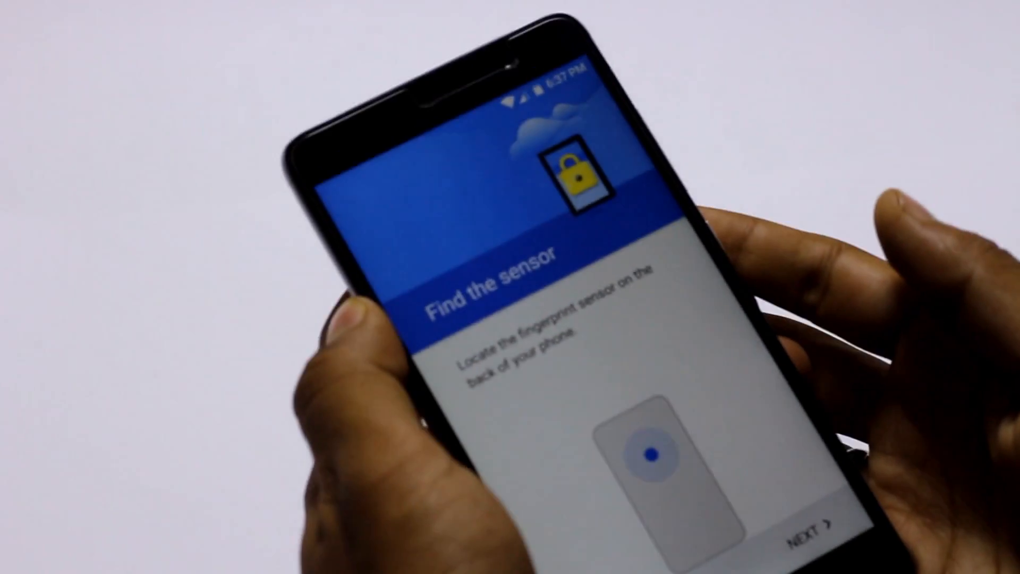
Step: Skip fingerprint enrollment and continue the setup wizard
left_click(795, 526)
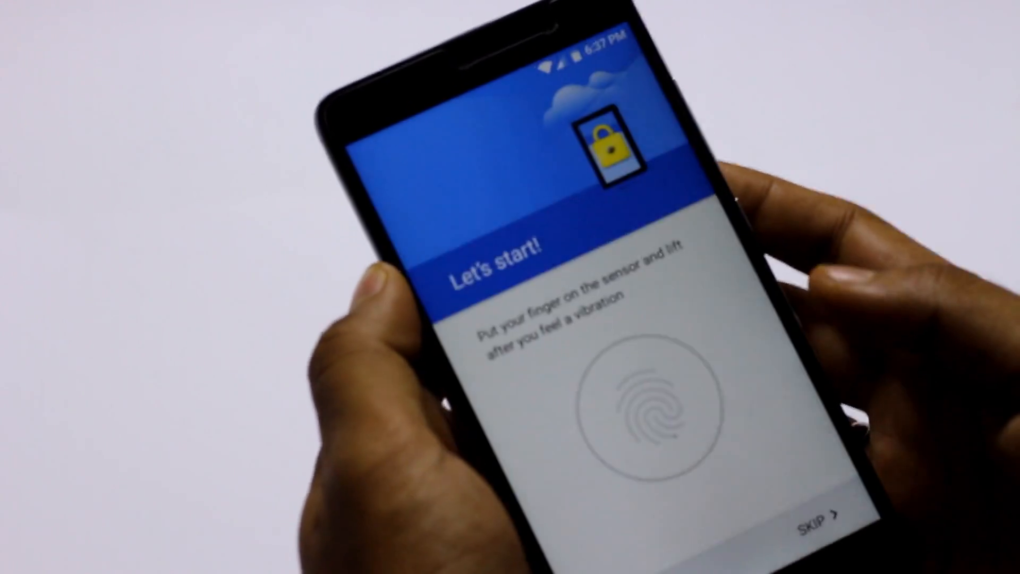
left_click(644, 410)
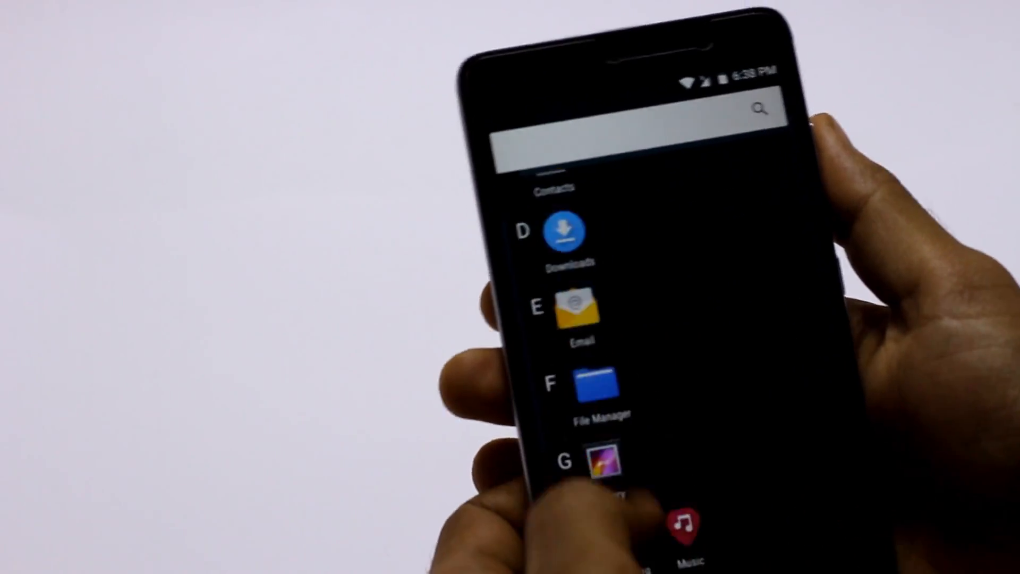
Step: Scroll the app drawer down toward Gallery, Messaging, Play Store and Settings
left_click_drag(631, 85, 631, 260)
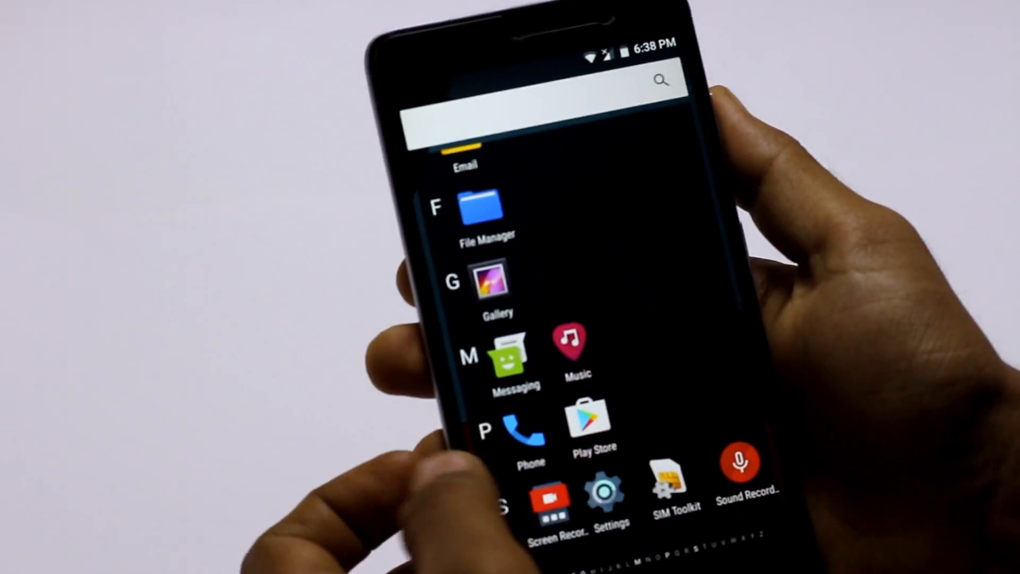
Step: Review About phone: Redmi Note 3, Android 7.0, unofficial CyanogenMod 14.0, then return to Settings
left_click(606, 489)
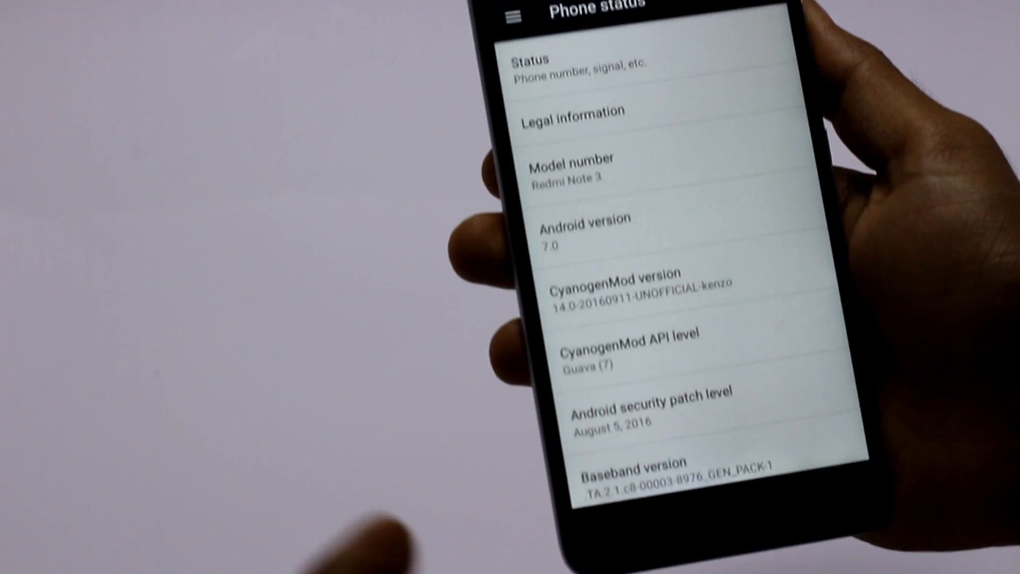
scroll("down", 3)
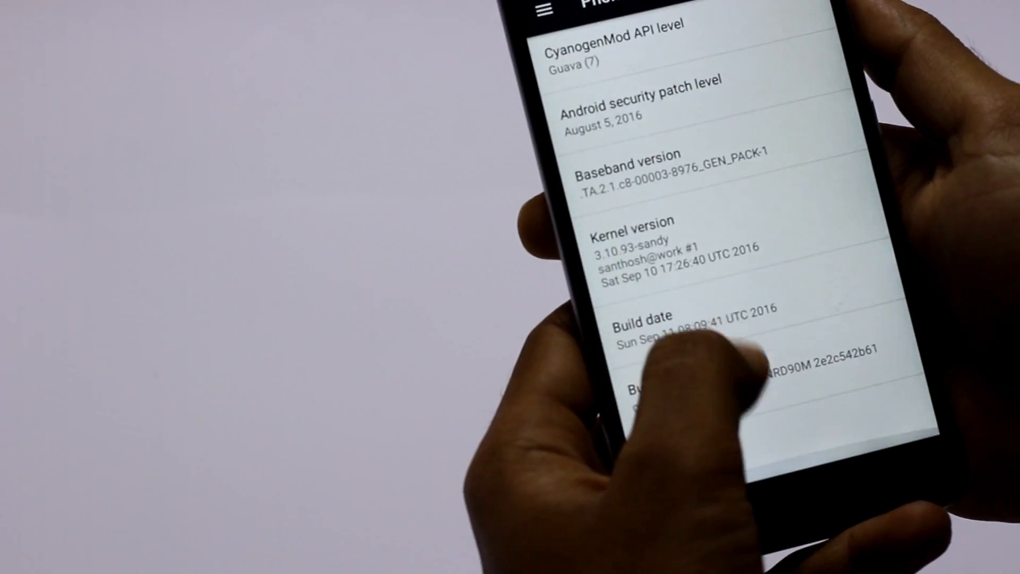
scroll("down", 3)
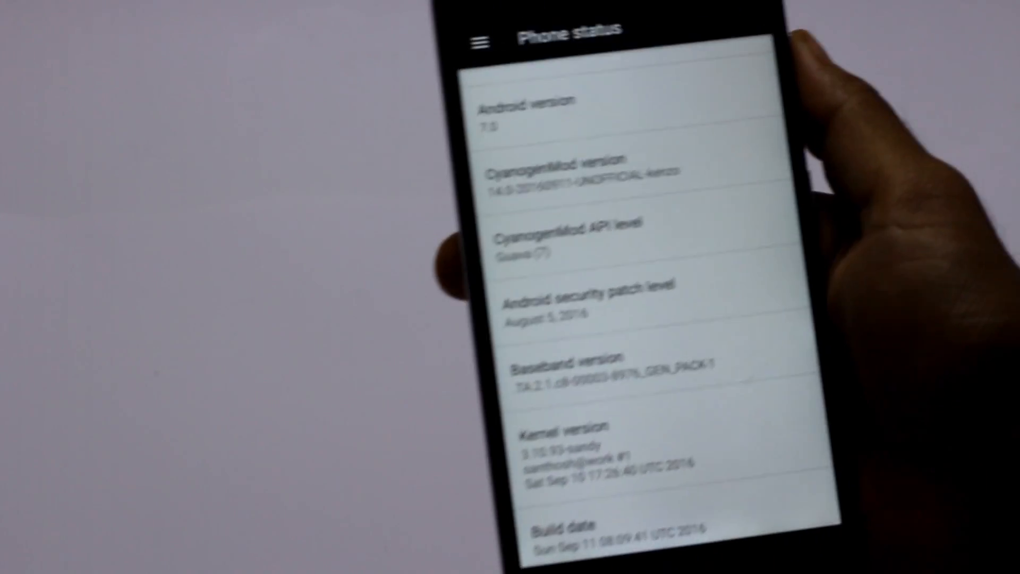
scroll("down", 3)
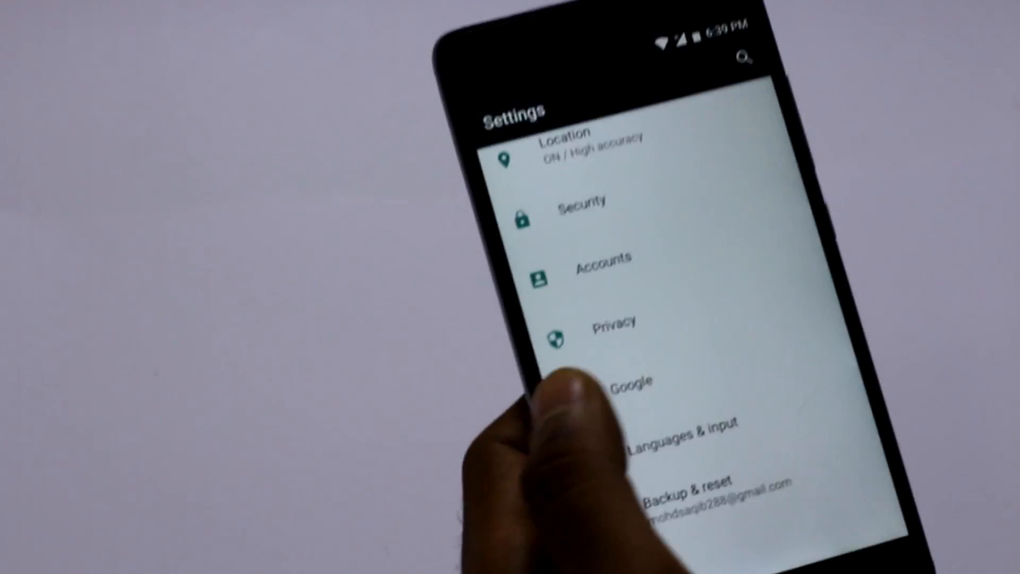
scroll("down", 3)
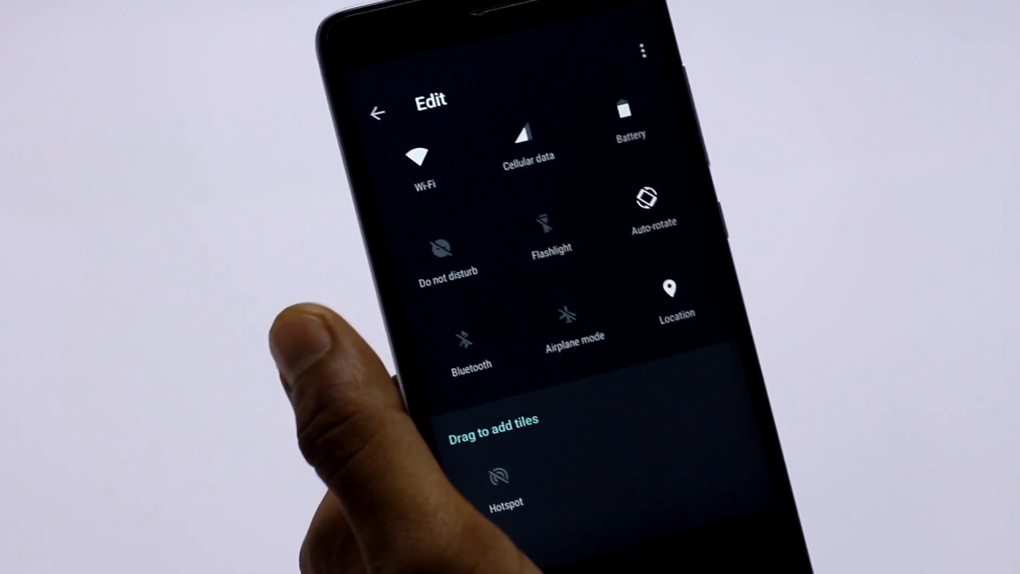
Step: Add the Invert colors tile to quick settings and leave the tile editor
scroll("down", 3)
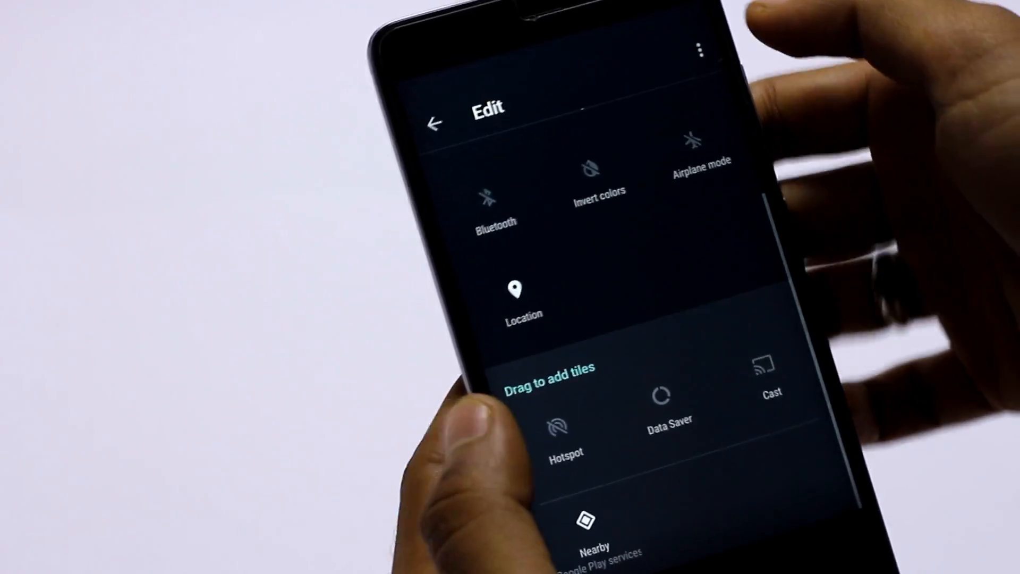
left_click(434, 124)
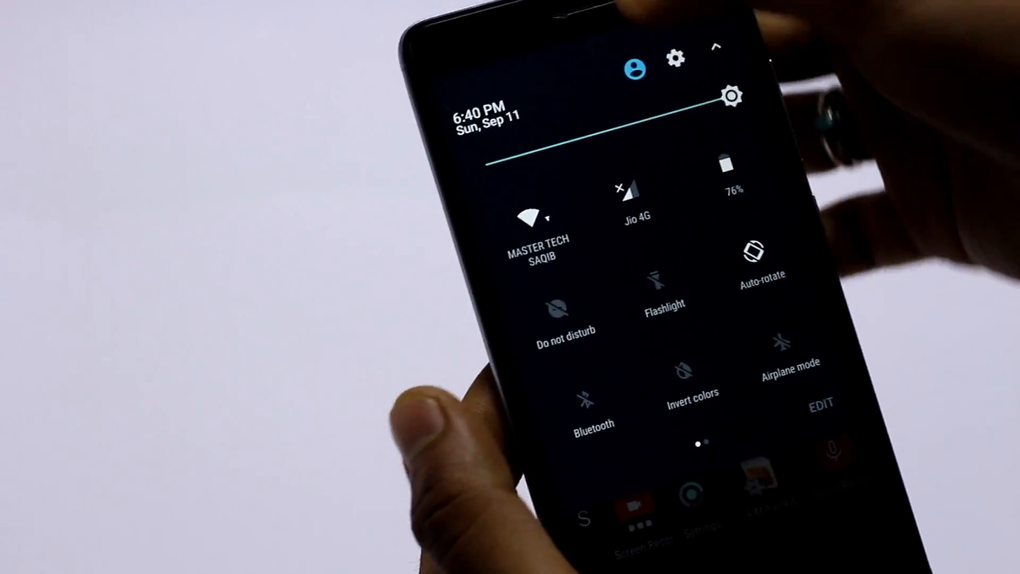